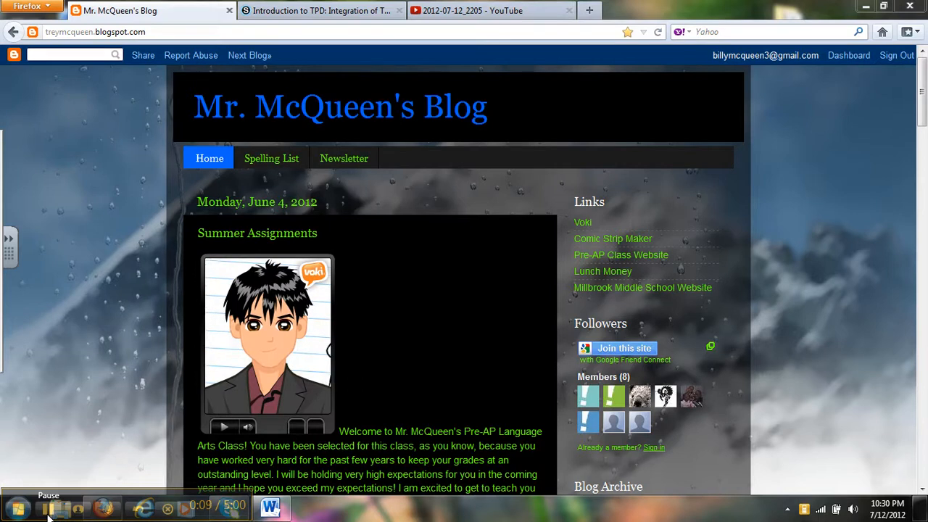
{"action": "mouse_move", "coordinate": [335, 42]}
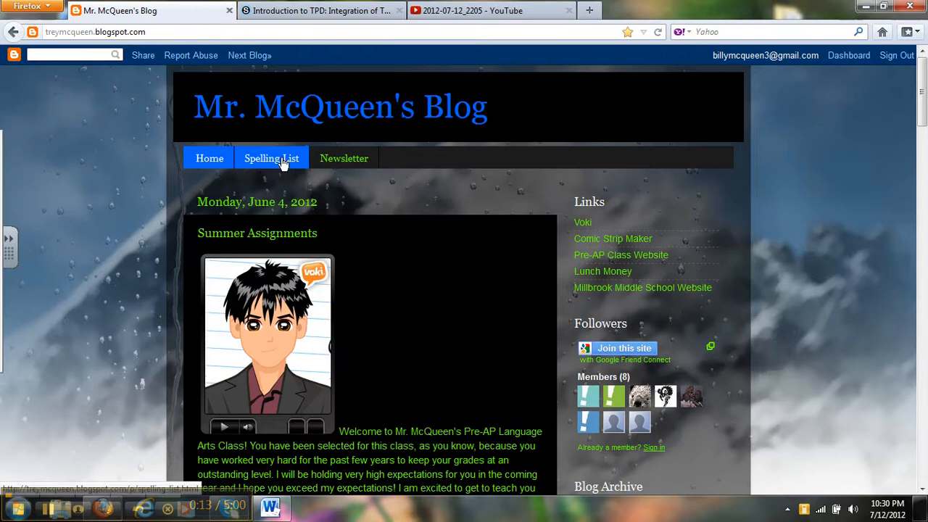
Look through the Spelling List page from top to bottom and back
{"action": "left_click", "coordinate": [271, 158]}
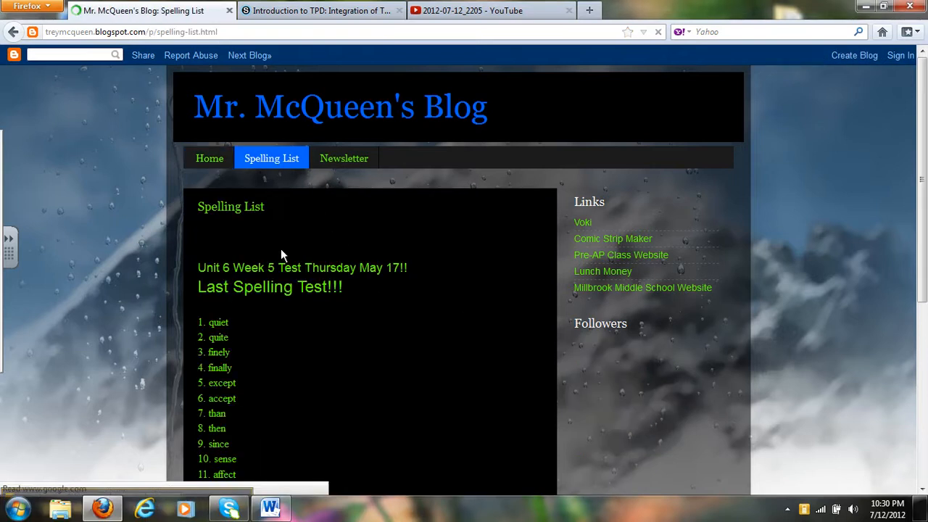
{"action": "scroll", "scroll_direction": "down", "scroll_amount": 3}
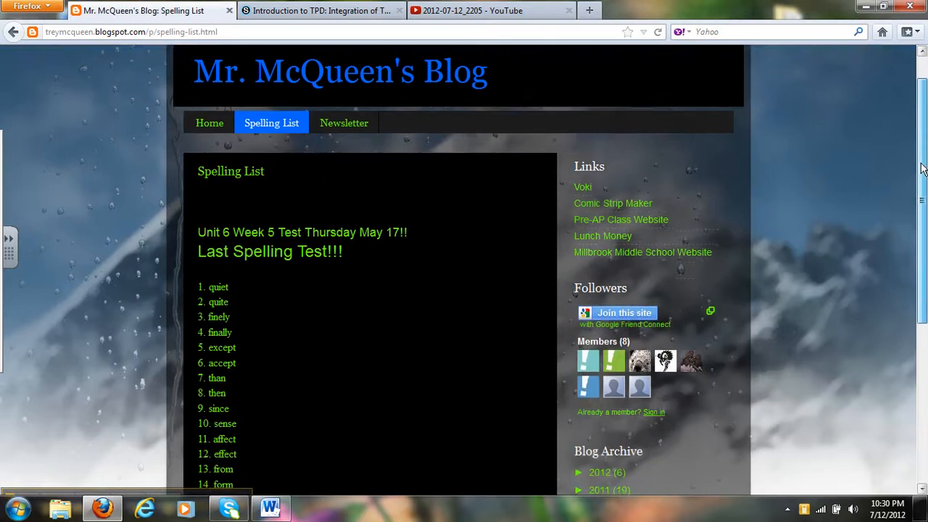
{"action": "scroll", "scroll_direction": "up", "scroll_amount": 3}
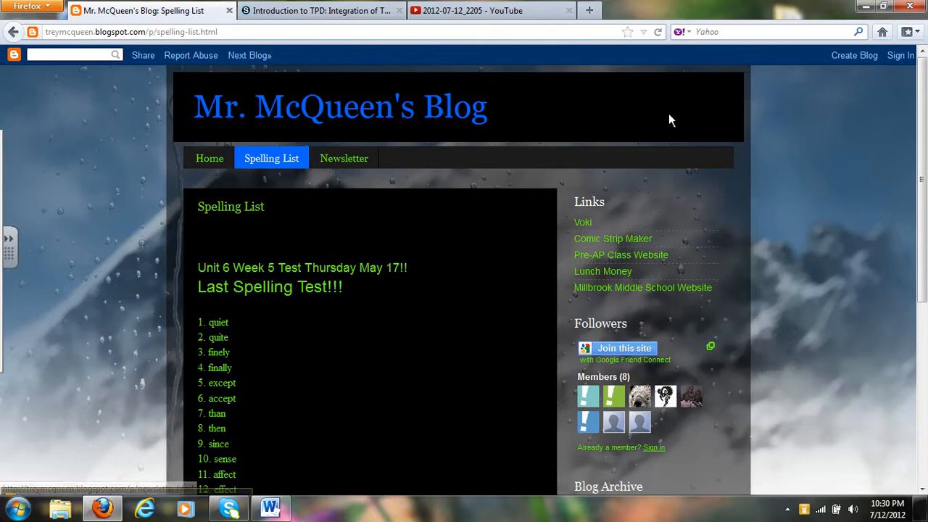
{"action": "mouse_move", "coordinate": [223, 257]}
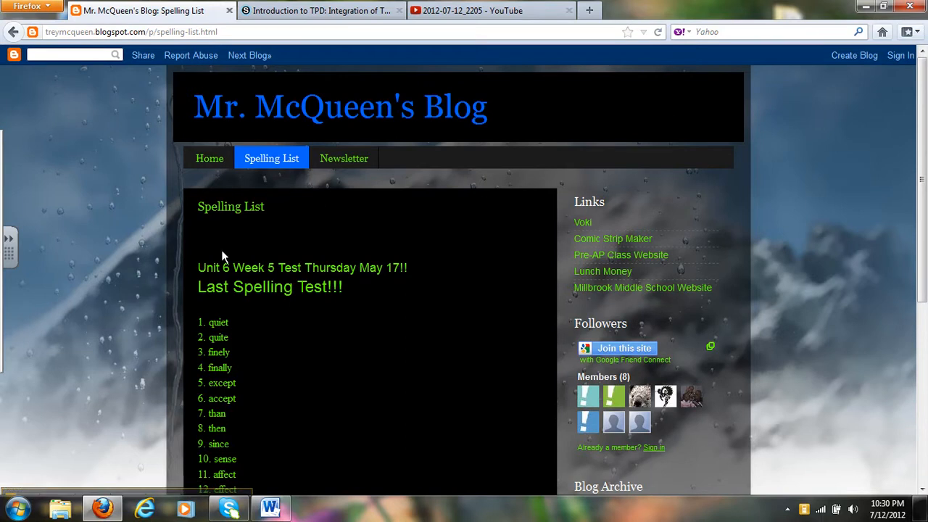
{"action": "mouse_move", "coordinate": [344, 158]}
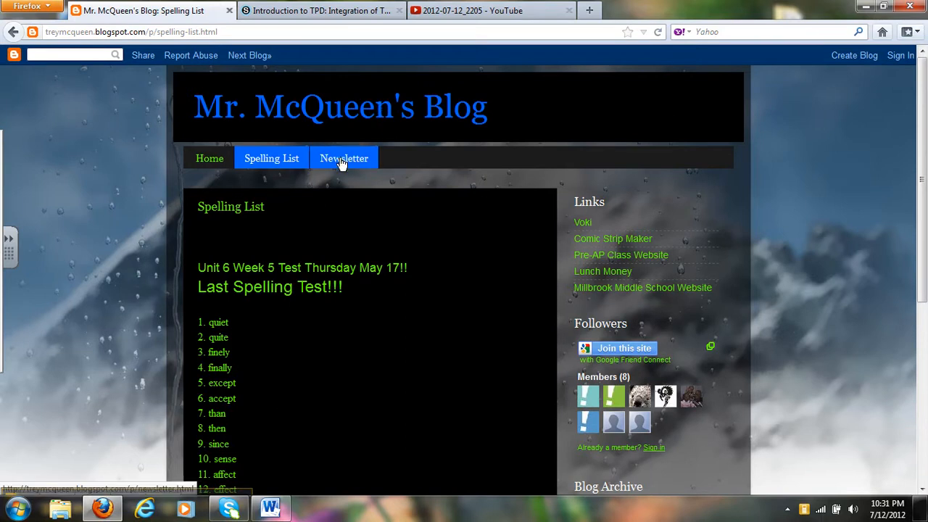
Read through the Newsletter page's math, science and history notes
{"action": "left_click", "coordinate": [343, 158]}
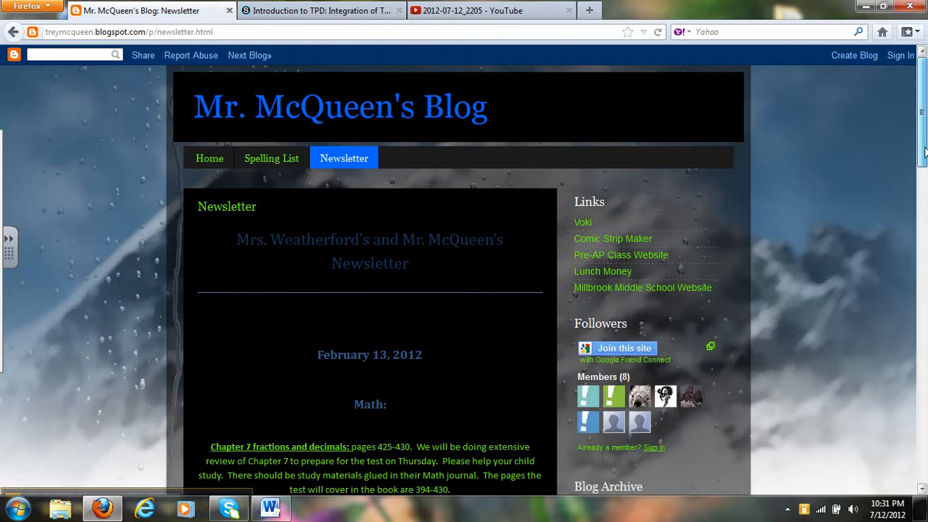
{"action": "scroll", "scroll_direction": "down", "scroll_amount": 3}
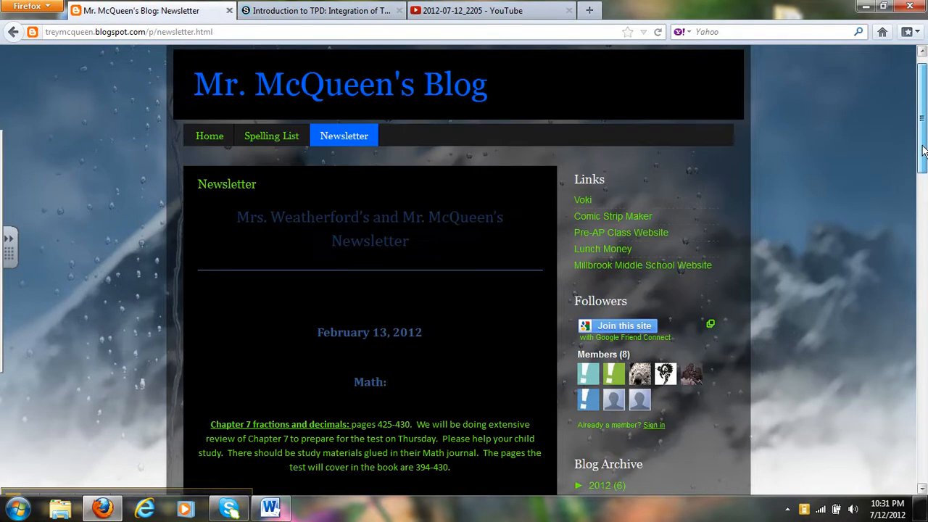
{"action": "scroll", "scroll_direction": "down", "scroll_amount": 3}
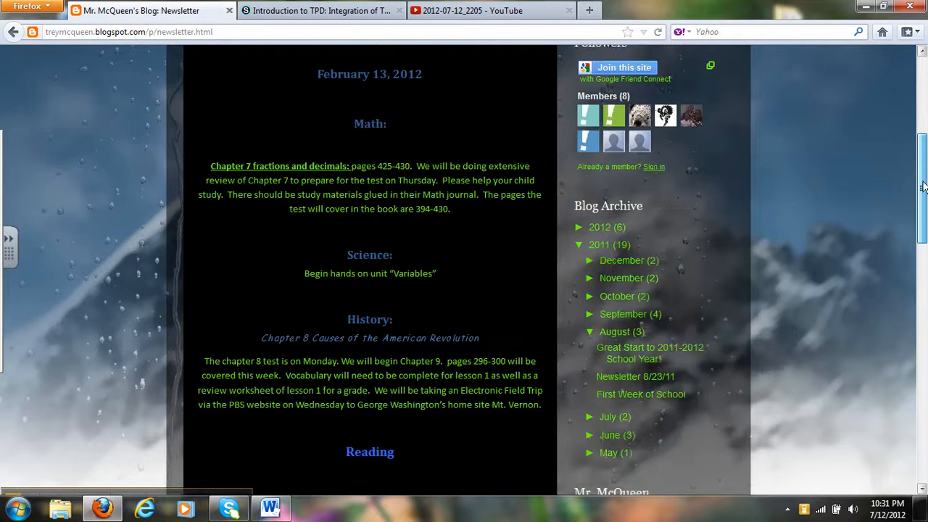
{"action": "scroll", "scroll_direction": "up", "scroll_amount": 3}
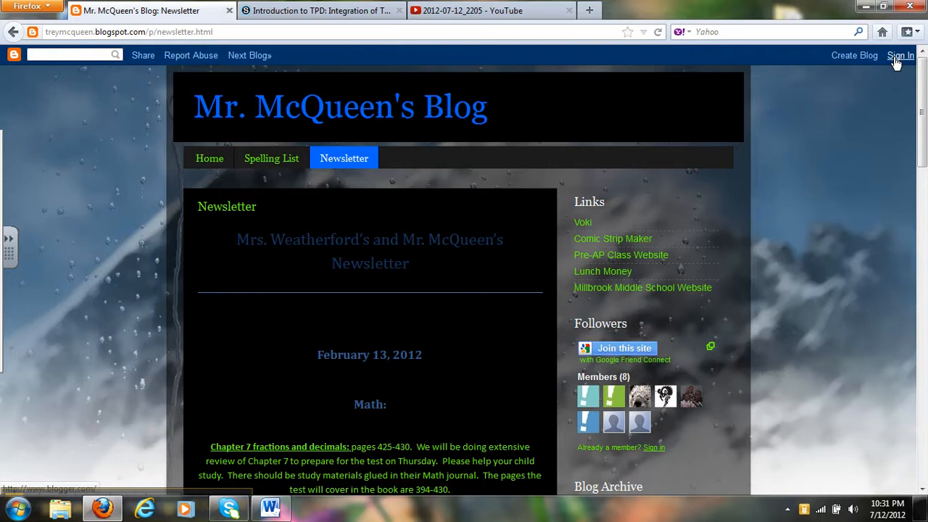
Sign in to the Blogger dashboard and view Mr. McQueen's Blog
{"action": "left_click", "coordinate": [900, 55]}
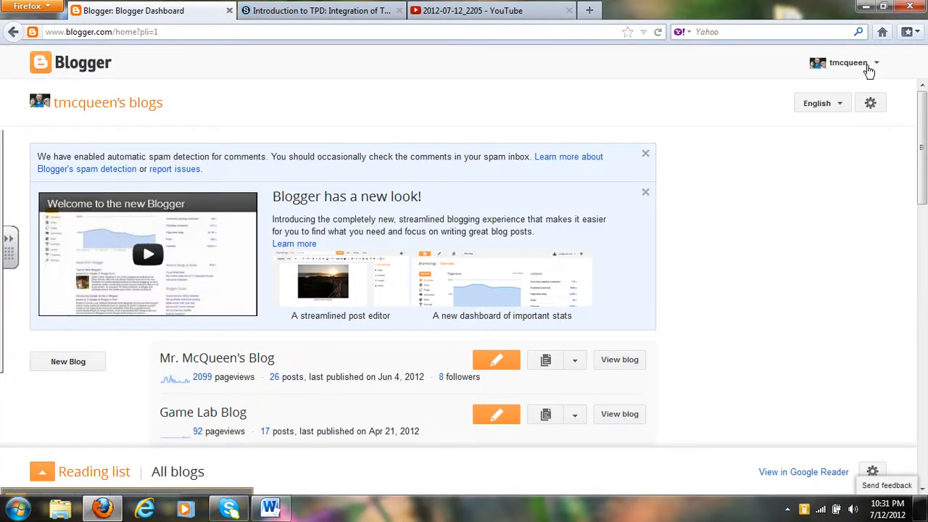
{"action": "mouse_move", "coordinate": [607, 297]}
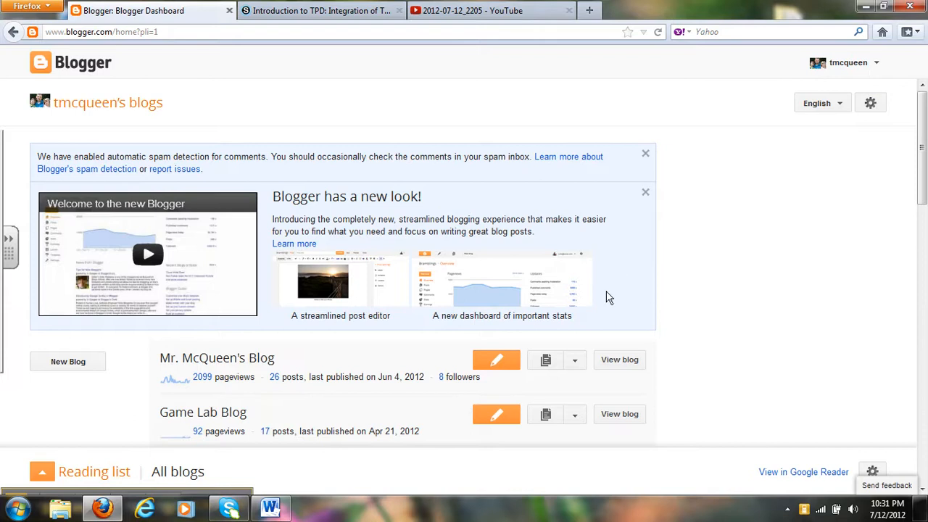
{"action": "mouse_move", "coordinate": [497, 360]}
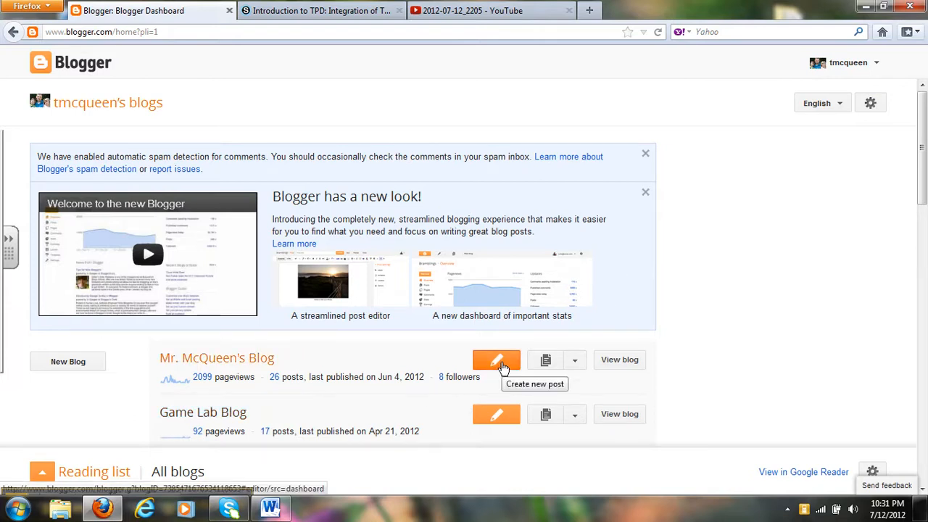
{"action": "mouse_move", "coordinate": [619, 360]}
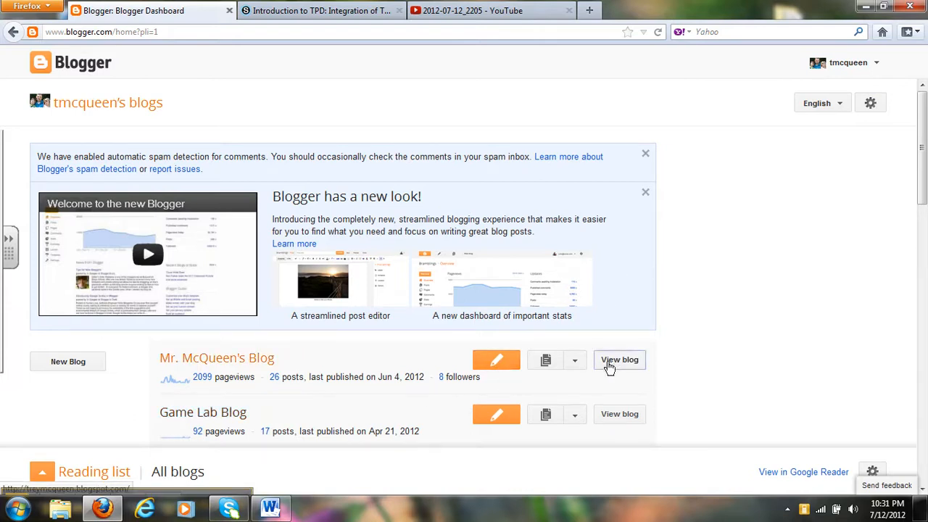
{"action": "left_click", "coordinate": [619, 360]}
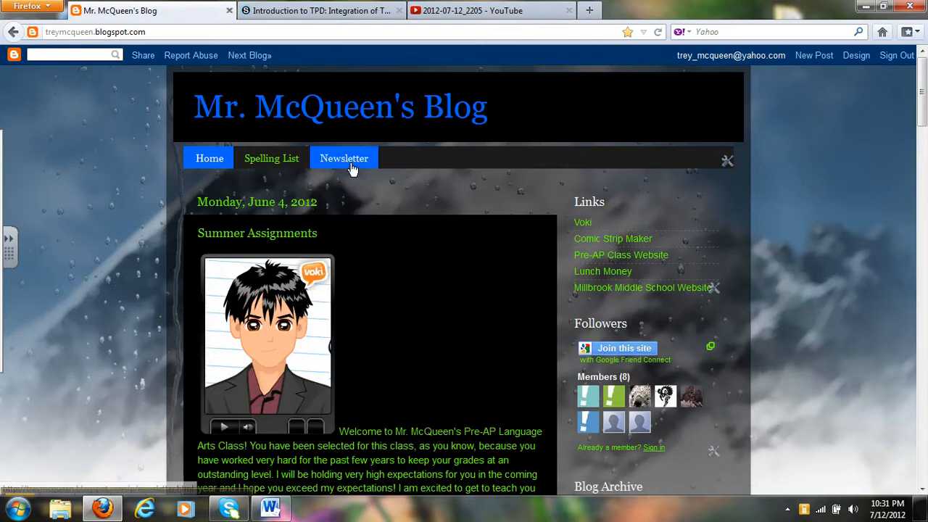
{"action": "mouse_move", "coordinate": [727, 159]}
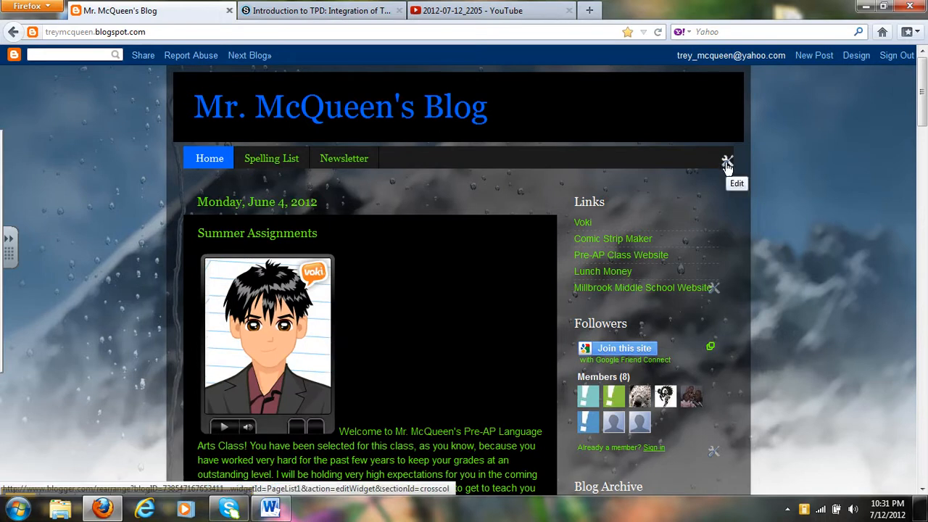
{"action": "mouse_move", "coordinate": [743, 131]}
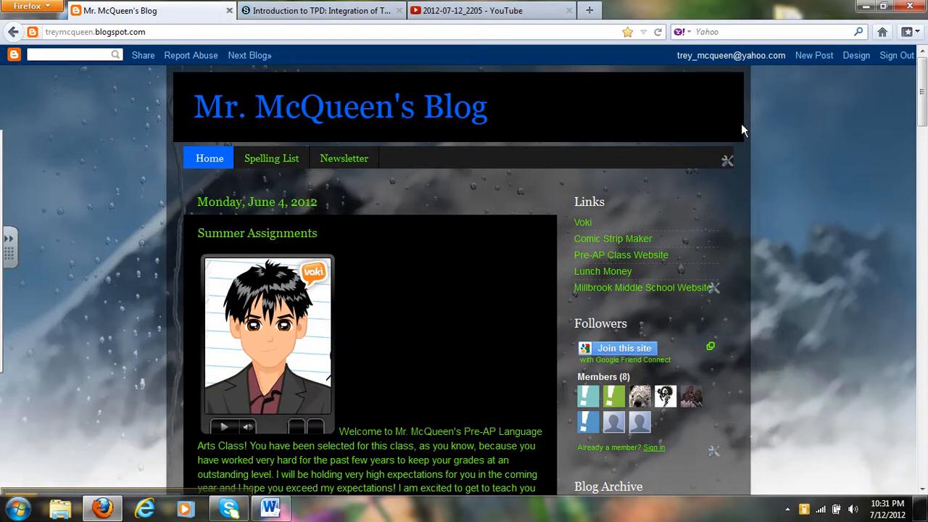
{"action": "mouse_move", "coordinate": [814, 55]}
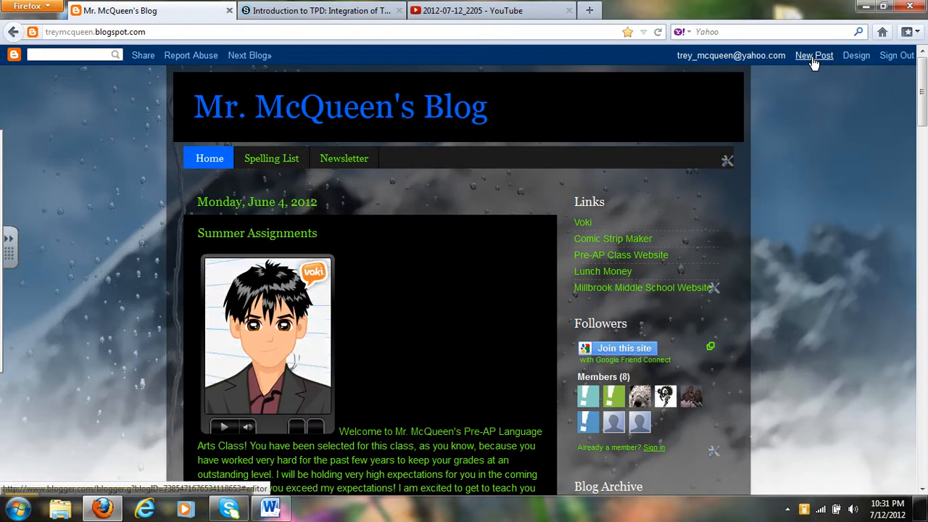
{"action": "mouse_move", "coordinate": [417, 292]}
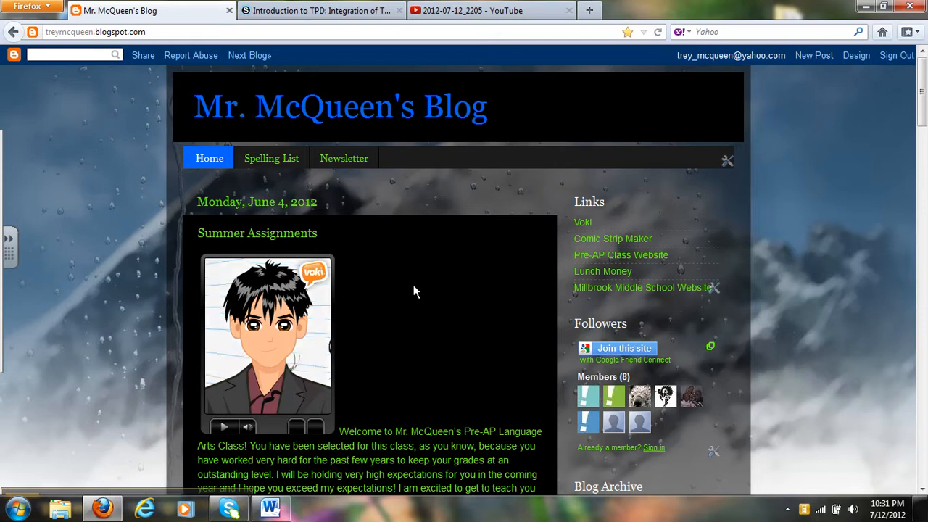
{"action": "scroll", "scroll_direction": "down", "scroll_amount": 3}
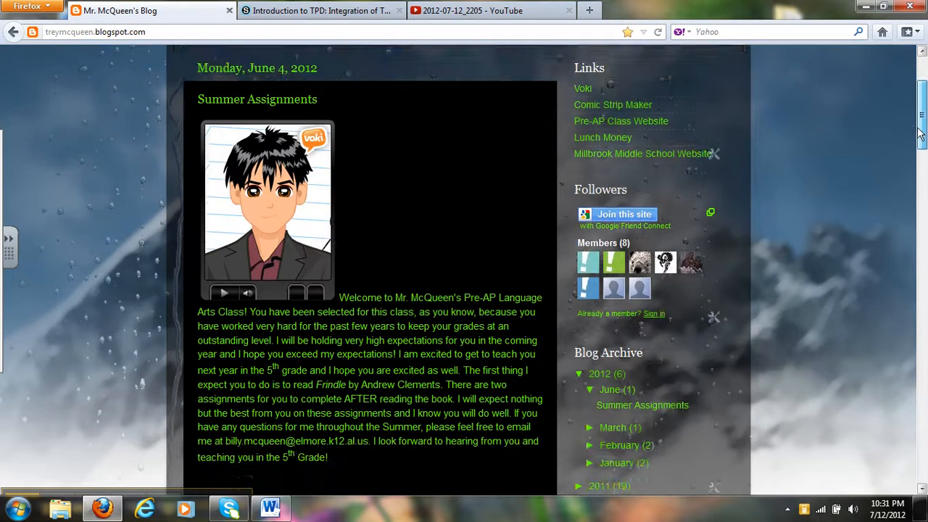
{"action": "scroll", "scroll_direction": "up", "scroll_amount": 3}
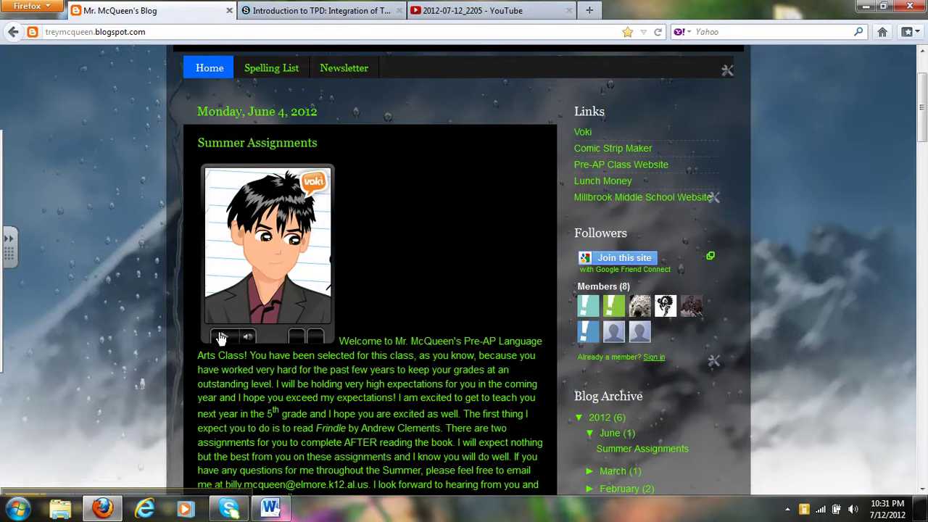
{"action": "left_click", "coordinate": [224, 336]}
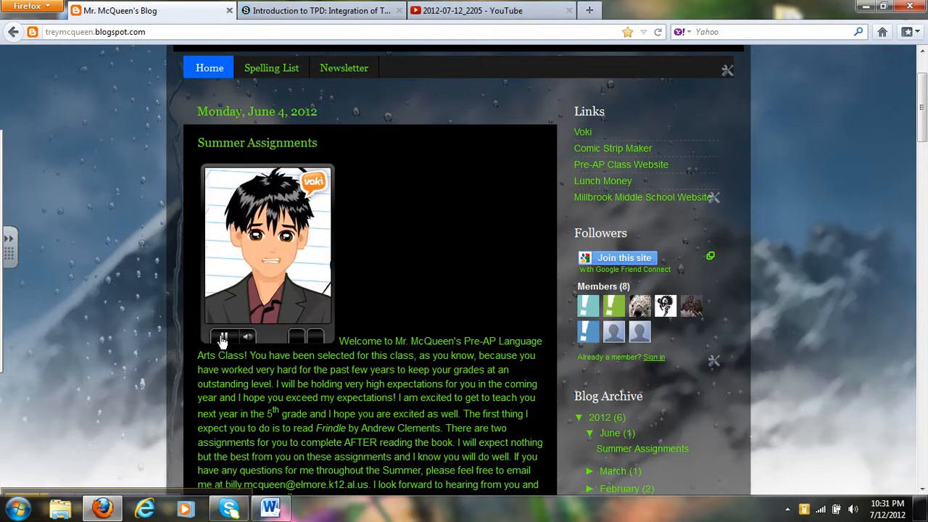
{"action": "left_click", "coordinate": [225, 336]}
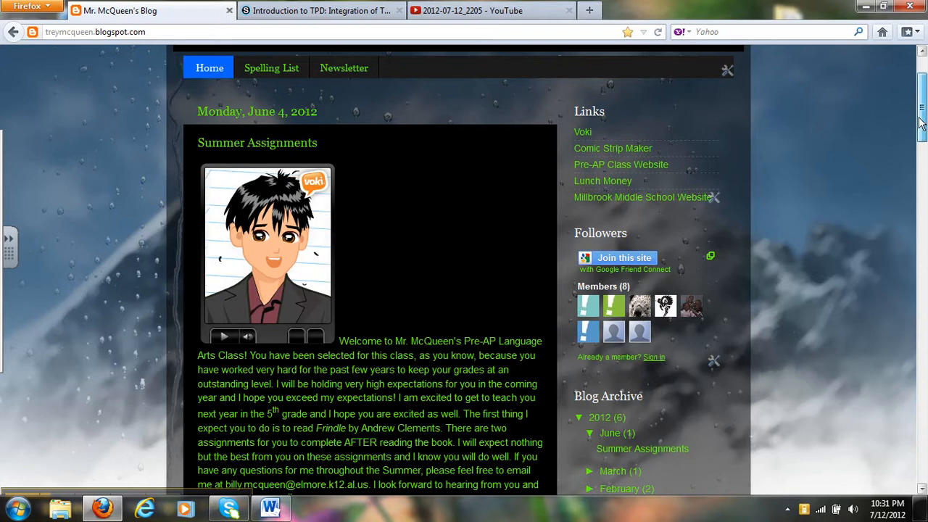
Scroll down to the California Gold Rush post and its historyonthenet quiz link
{"action": "scroll", "scroll_direction": "down", "scroll_amount": 3}
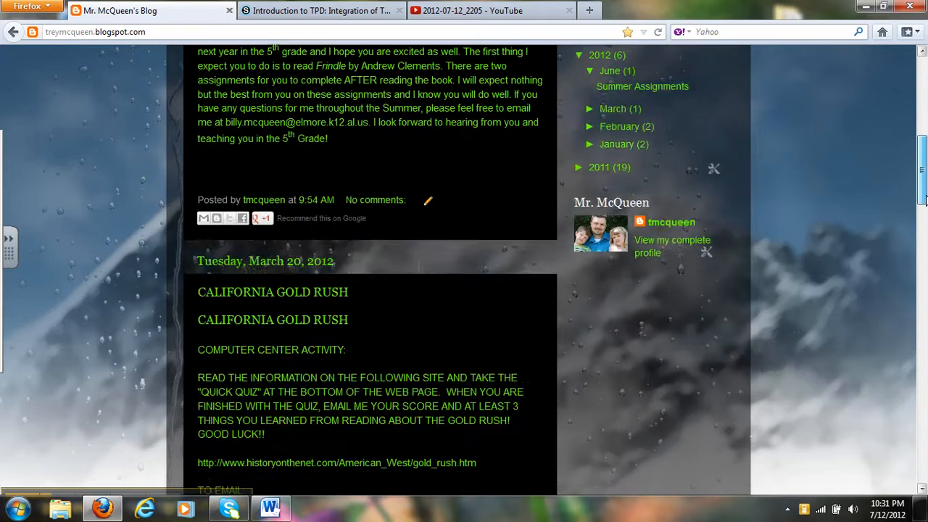
{"action": "scroll", "scroll_direction": "down", "scroll_amount": 3}
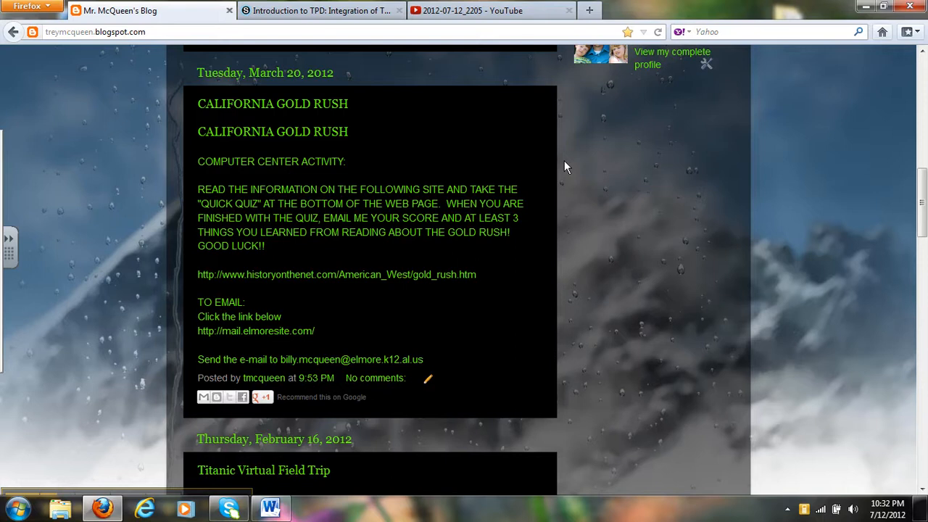
{"action": "mouse_move", "coordinate": [289, 95]}
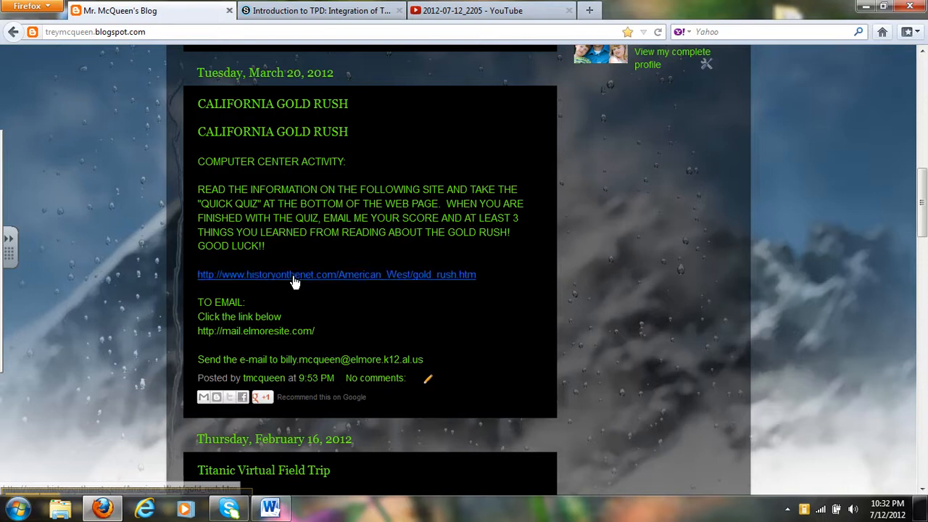
{"action": "mouse_move", "coordinate": [294, 302]}
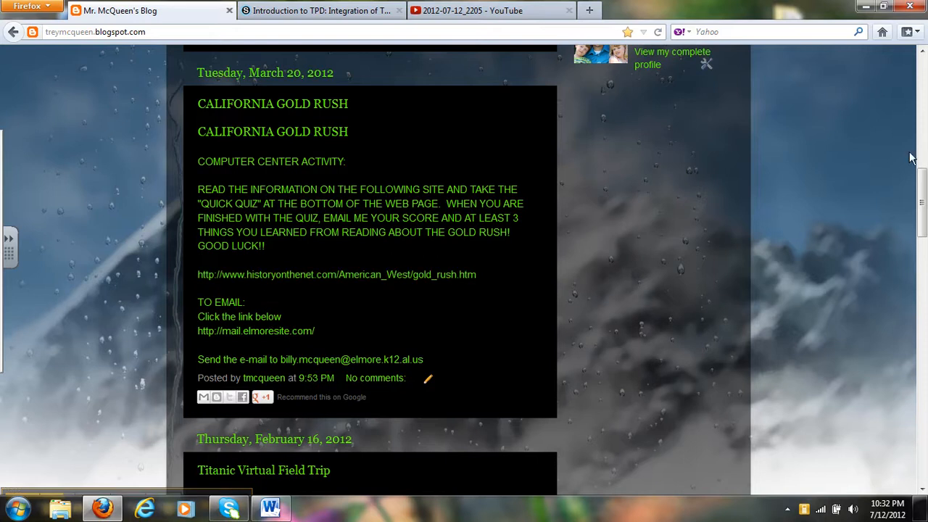
{"action": "scroll", "scroll_direction": "down", "scroll_amount": 3}
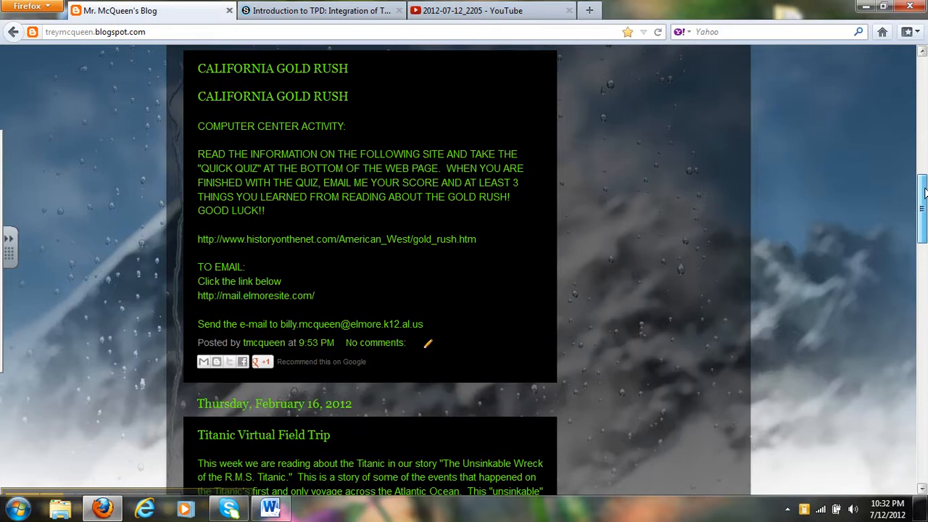
{"action": "scroll", "scroll_direction": "up", "scroll_amount": 3}
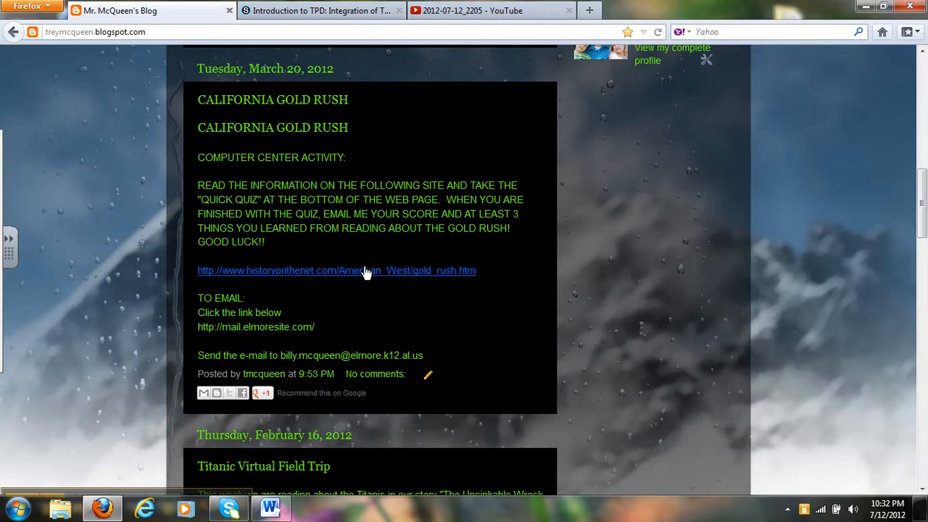
{"action": "mouse_move", "coordinate": [286, 279]}
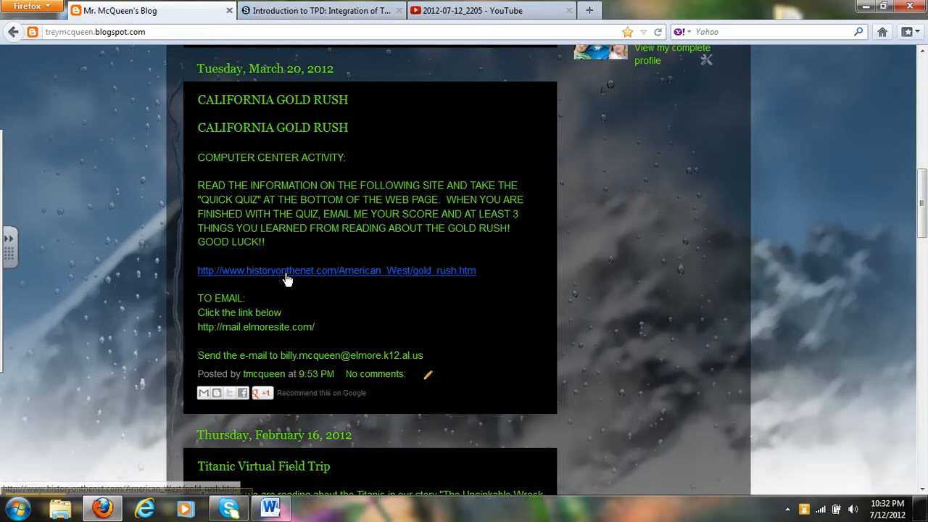
{"action": "mouse_move", "coordinate": [431, 288]}
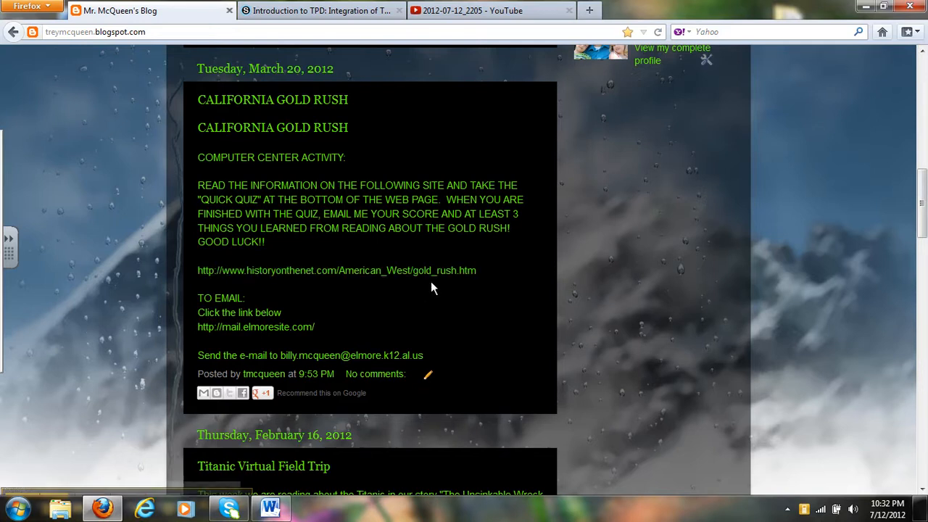
{"action": "scroll", "scroll_direction": "down", "scroll_amount": 3}
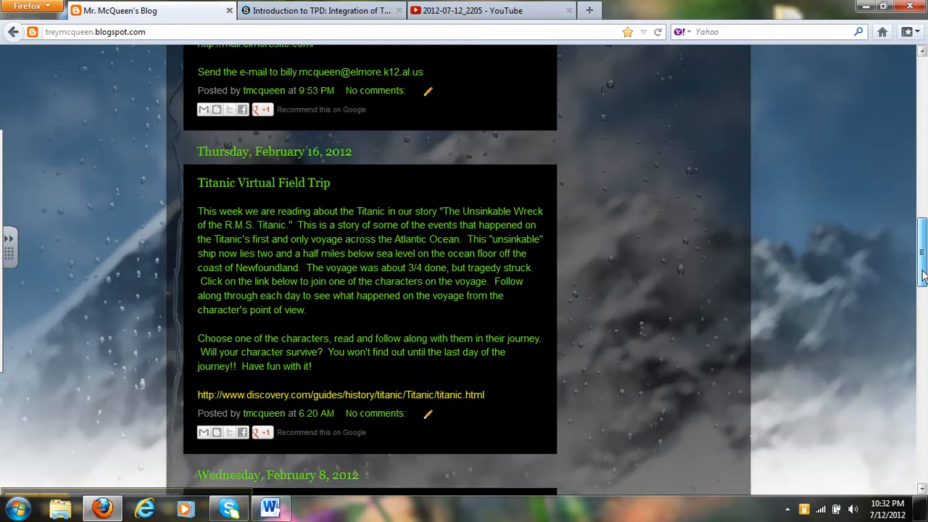
{"action": "scroll", "scroll_direction": "down", "scroll_amount": 3}
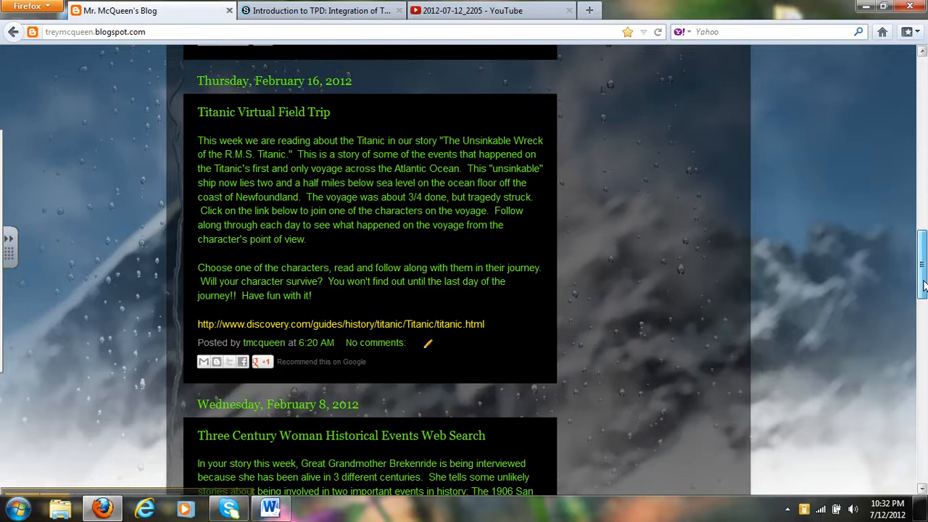
{"action": "scroll", "scroll_direction": "down", "scroll_amount": 3}
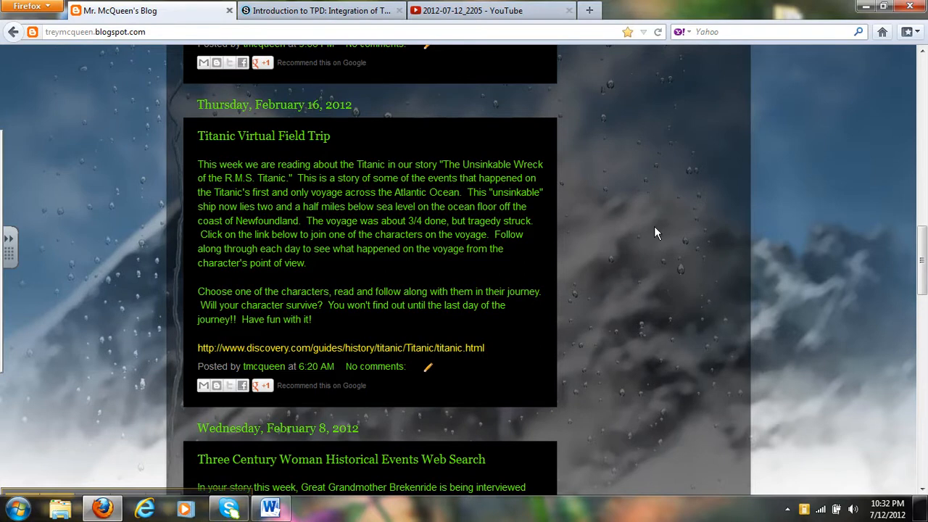
{"action": "mouse_move", "coordinate": [922, 264]}
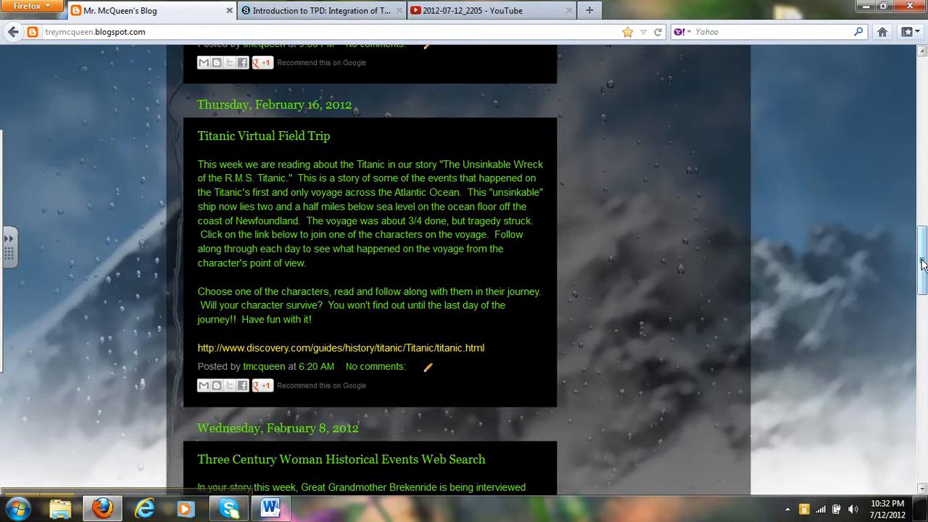
{"action": "scroll", "scroll_direction": "down", "scroll_amount": 3}
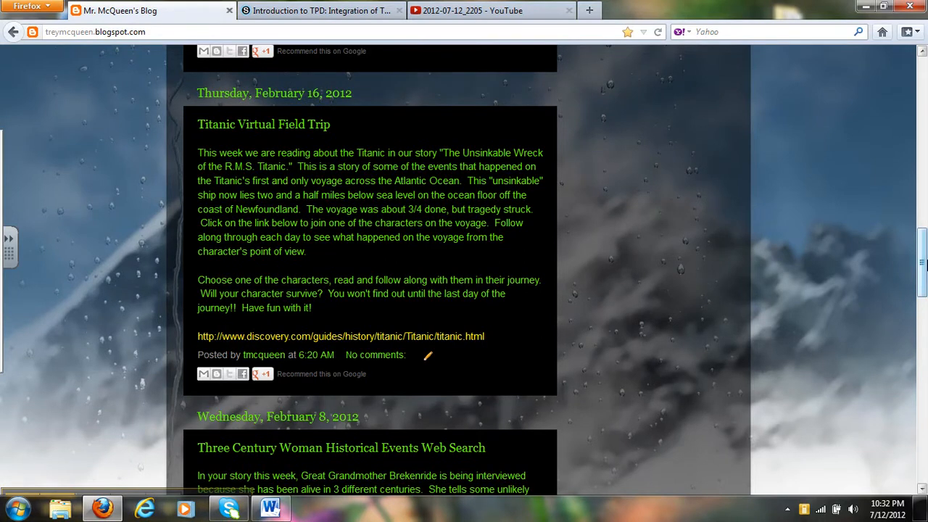
{"action": "scroll", "scroll_direction": "up", "scroll_amount": 3}
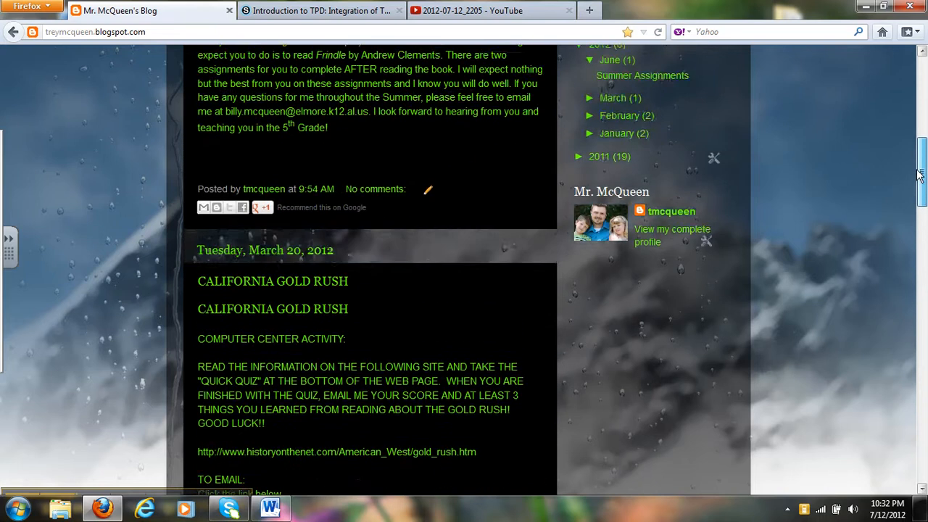
Scroll to the top showing Summer Assignments and the Voki, Comic Strip Maker, Lunch Money links
{"action": "scroll", "scroll_direction": "up", "scroll_amount": 3}
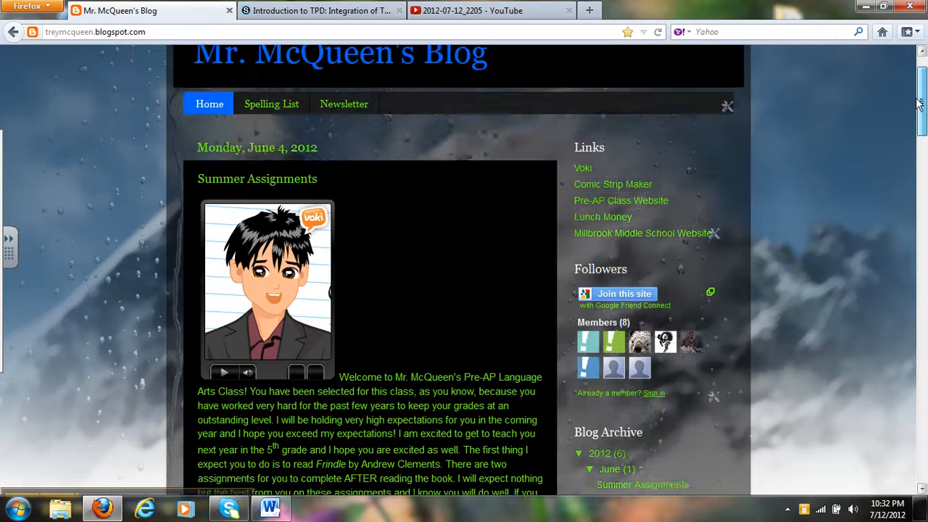
{"action": "scroll", "scroll_direction": "up", "scroll_amount": 3}
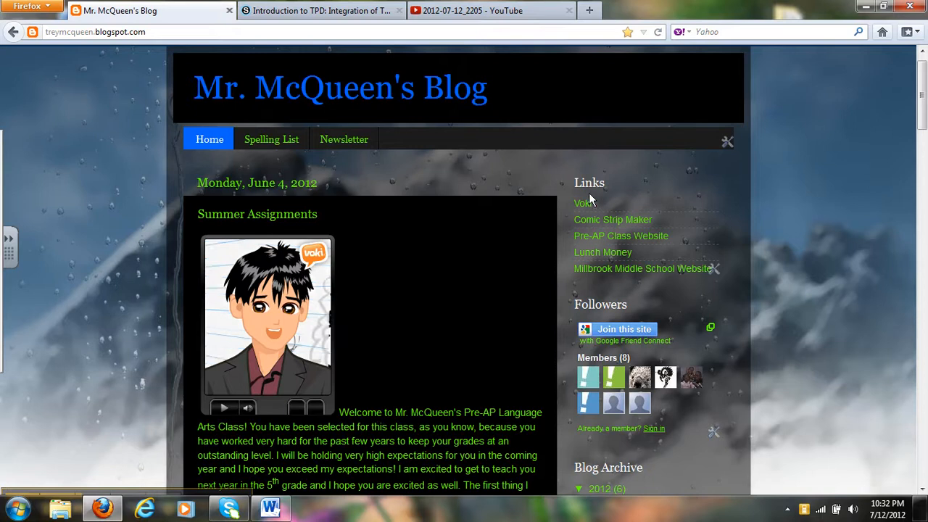
{"action": "mouse_move", "coordinate": [583, 203]}
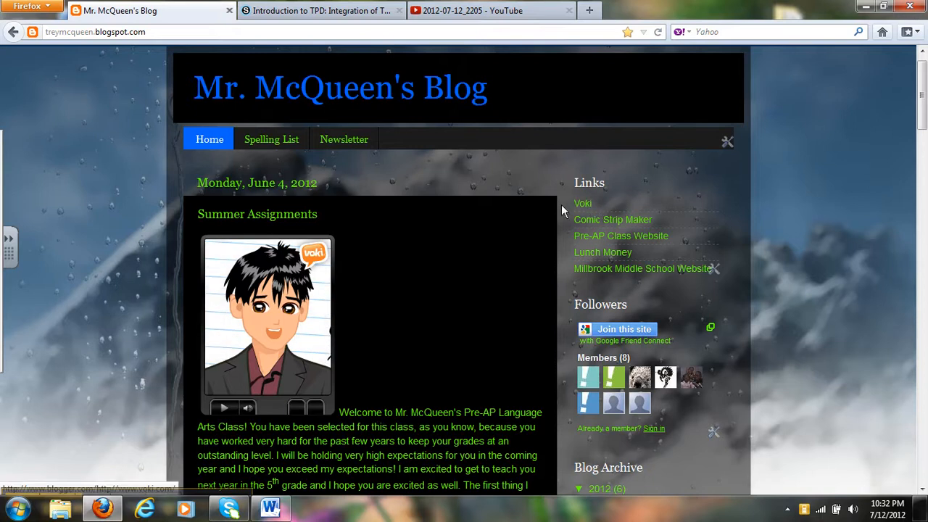
{"action": "mouse_move", "coordinate": [572, 228]}
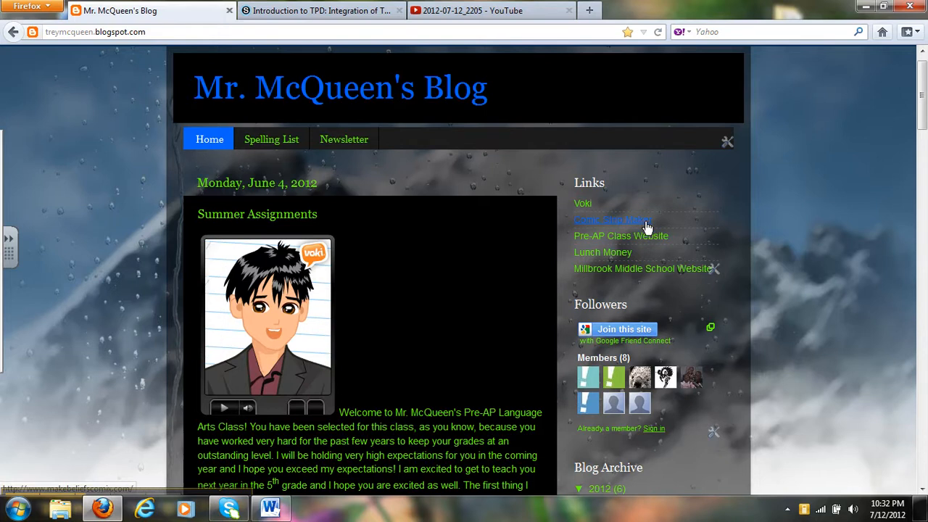
{"action": "mouse_move", "coordinate": [667, 225]}
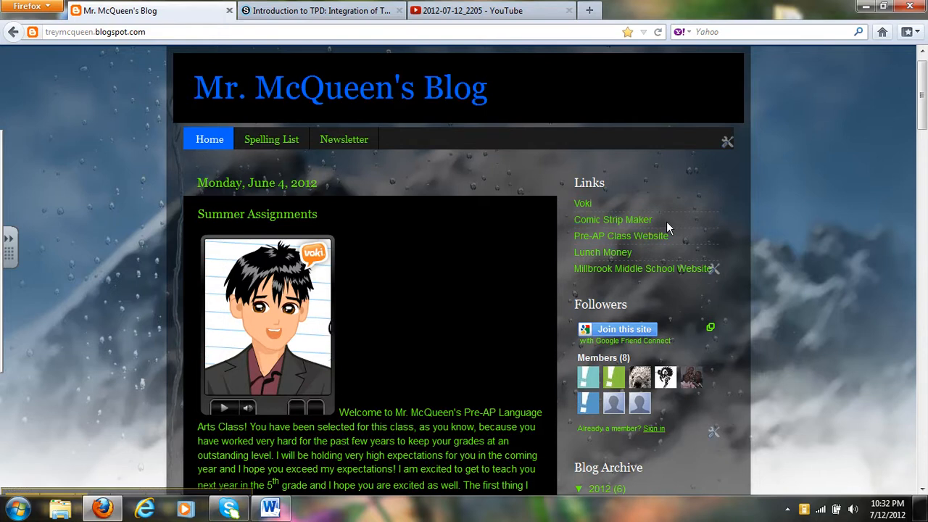
{"action": "mouse_move", "coordinate": [612, 220]}
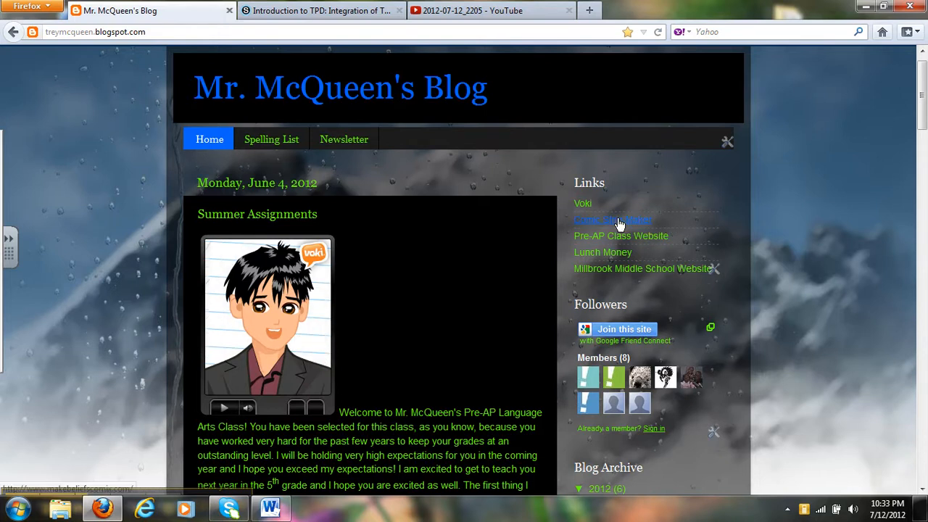
{"action": "mouse_move", "coordinate": [807, 224]}
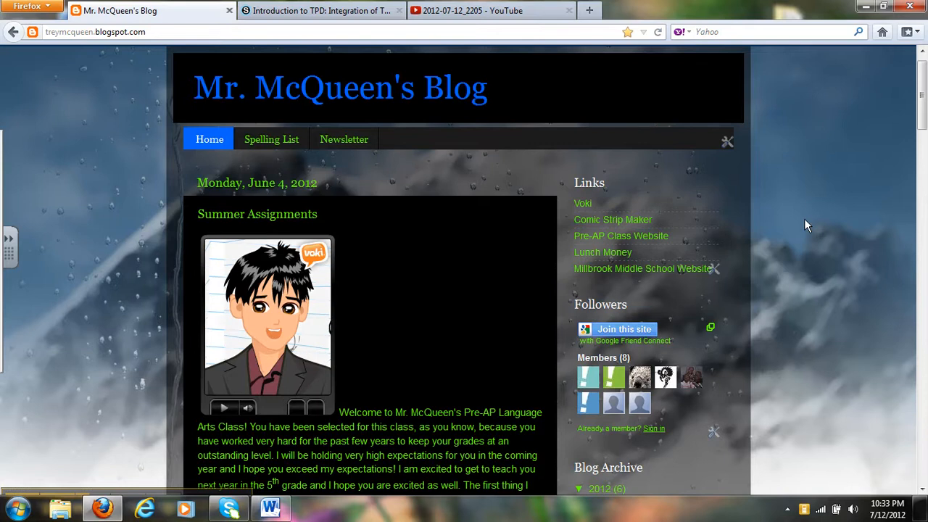
{"action": "mouse_move", "coordinate": [620, 235]}
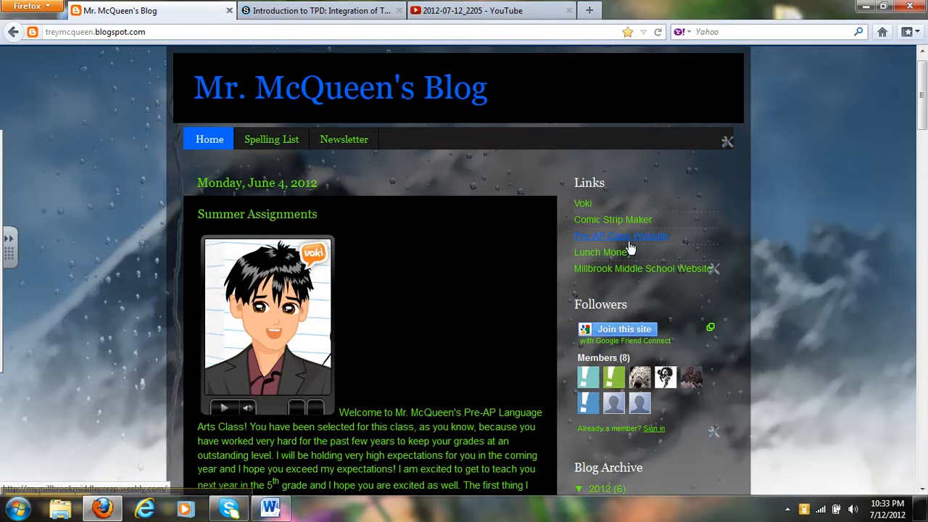
{"action": "mouse_move", "coordinate": [830, 220]}
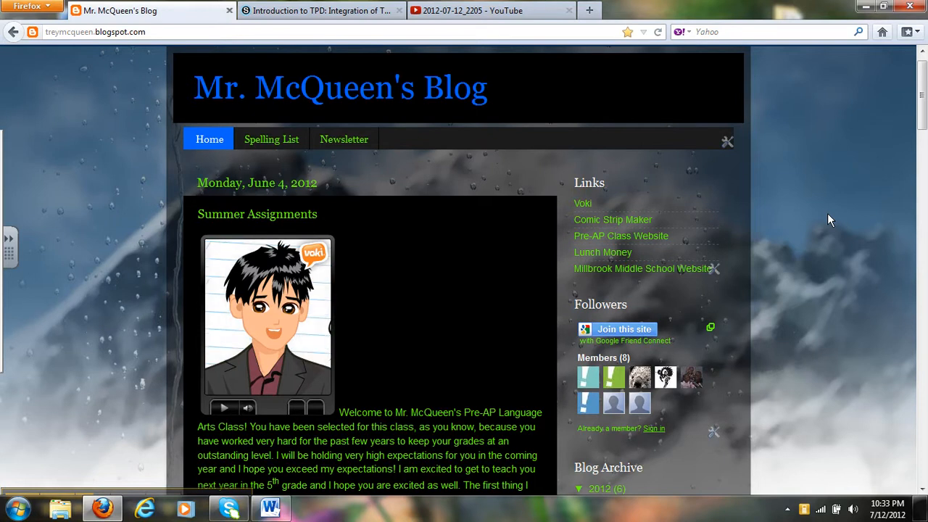
{"action": "mouse_move", "coordinate": [603, 252]}
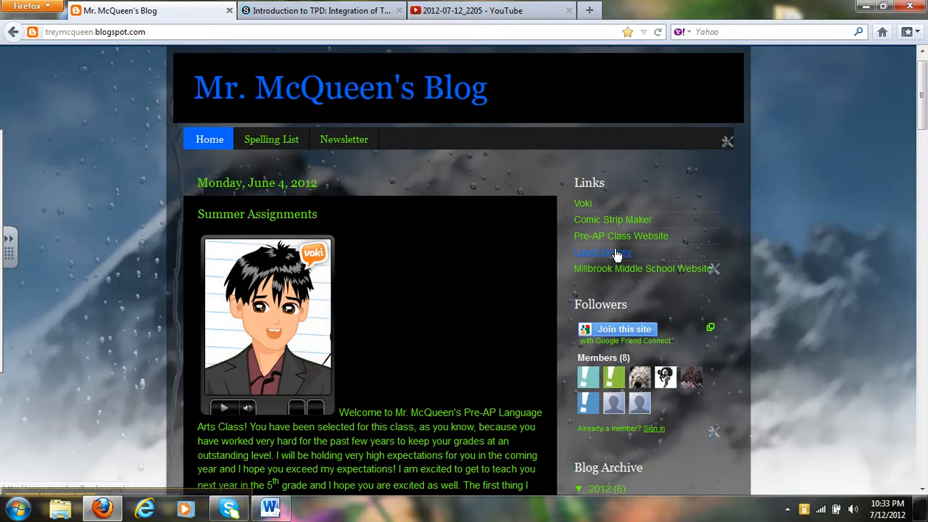
{"action": "mouse_move", "coordinate": [681, 281]}
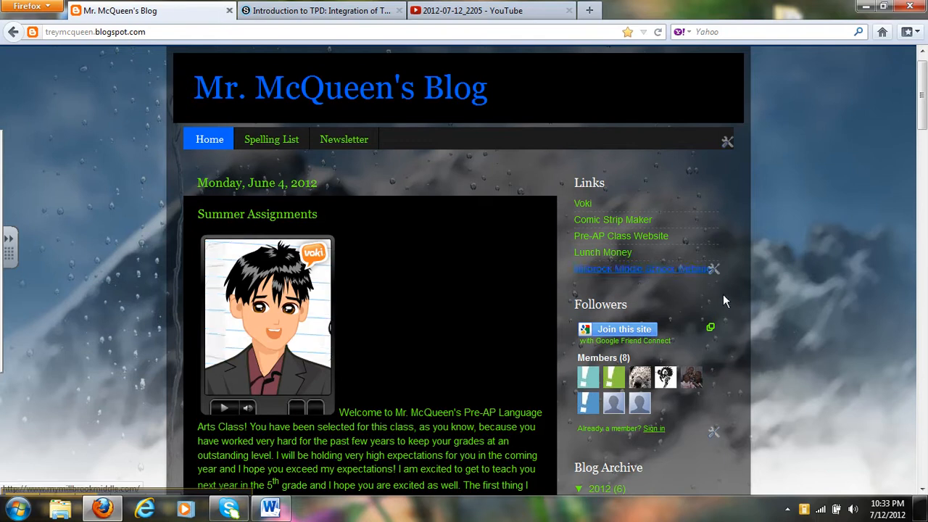
{"action": "mouse_move", "coordinate": [725, 301]}
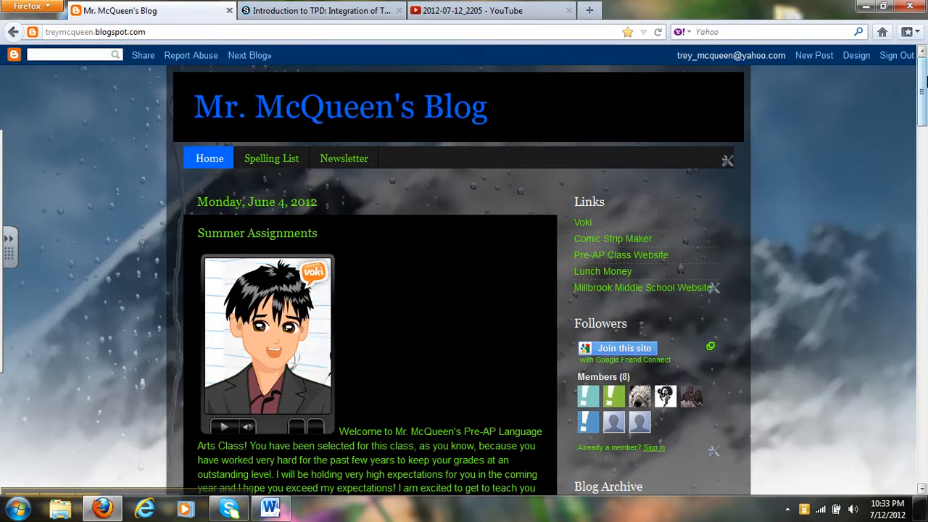
{"action": "mouse_move", "coordinate": [818, 186]}
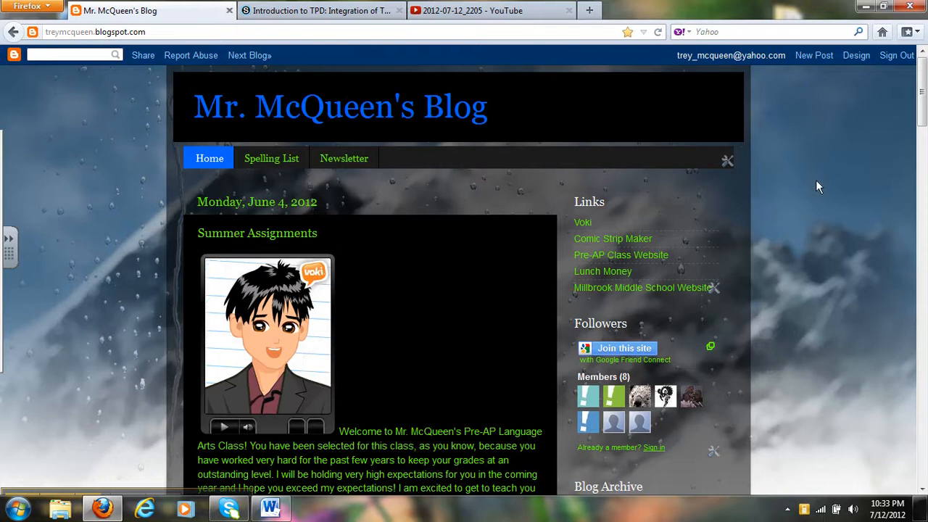